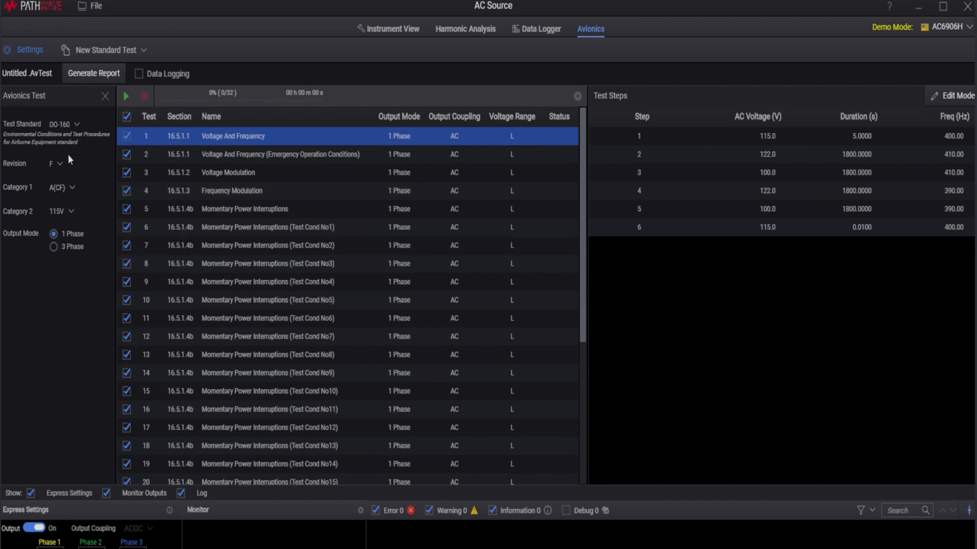
Load the DO-160 revision F, Category A(CF), 115V single-phase test plan in the Avionics view
left_click(61, 124)
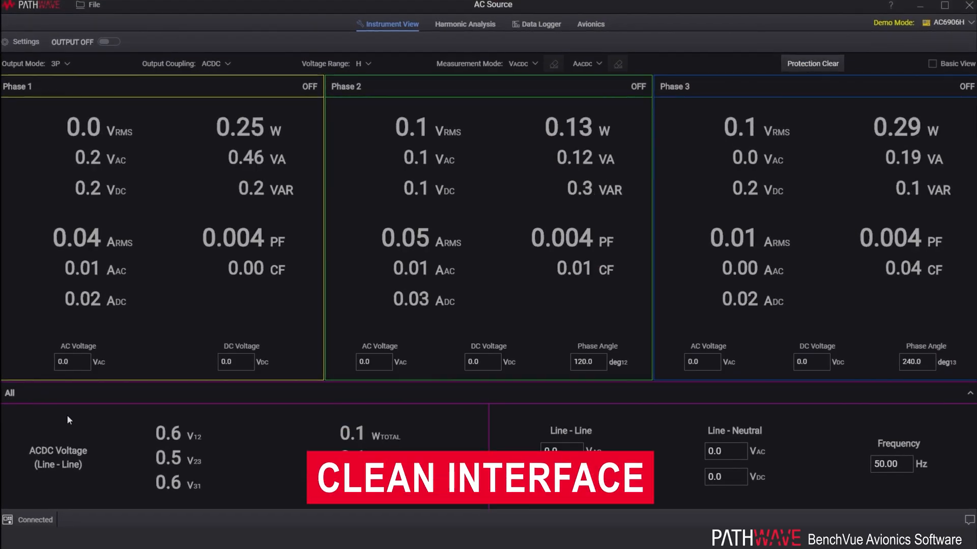
View the per-phase harmonic analysis table, then the data logger's three-phase voltage, current and power traces
left_click(465, 23)
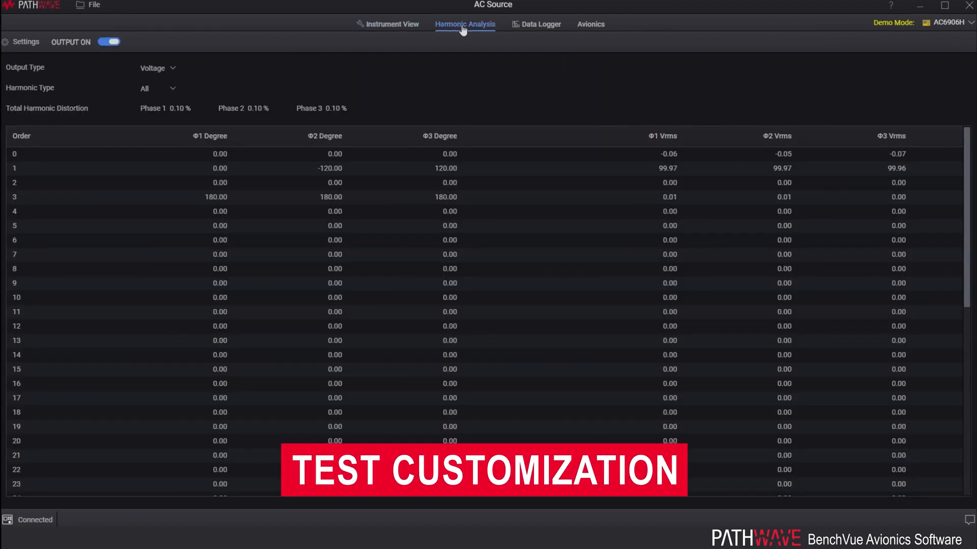
left_click(540, 24)
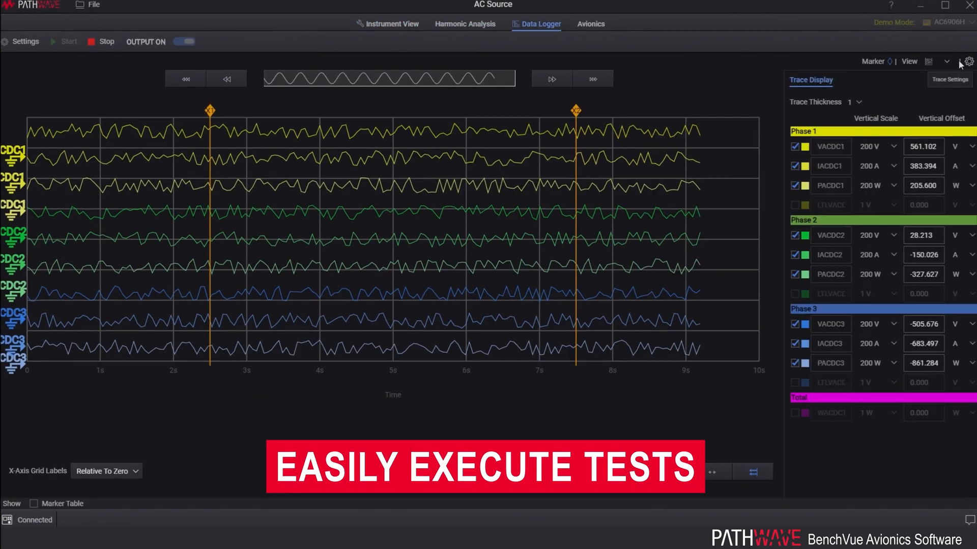